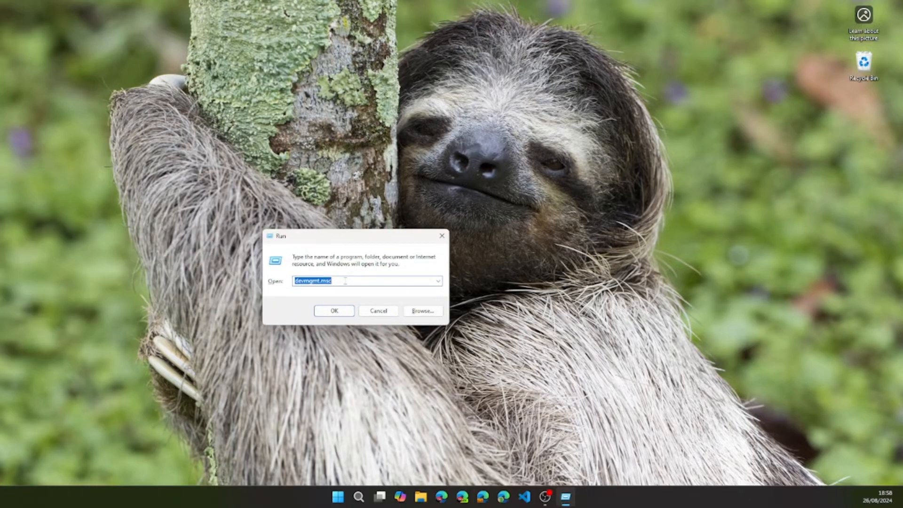
Launch dxdiag from the Run dialog to view the system report showing DirectX 12.
text(DX)
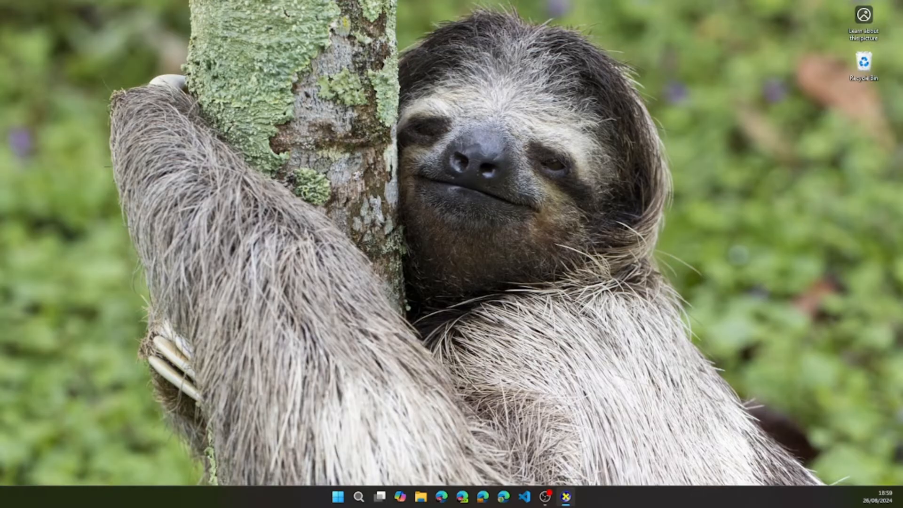
click(564, 497)
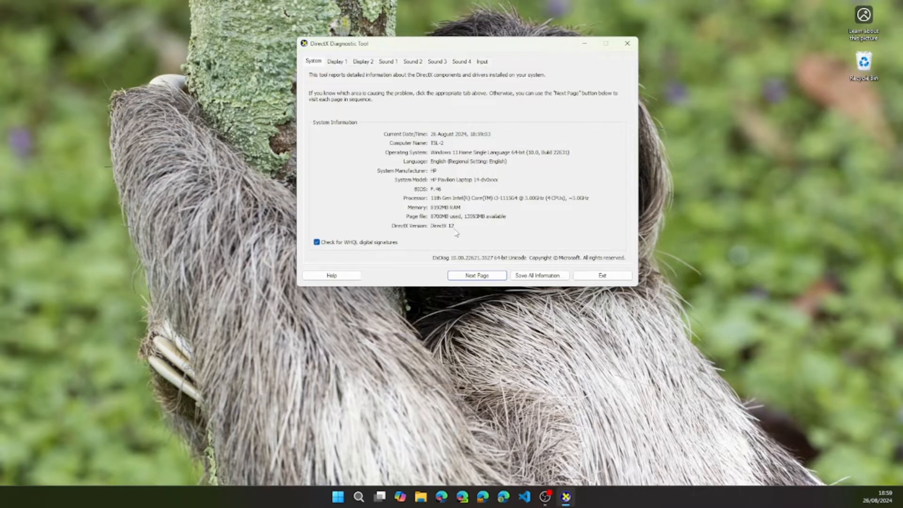
mouse_move(481, 226)
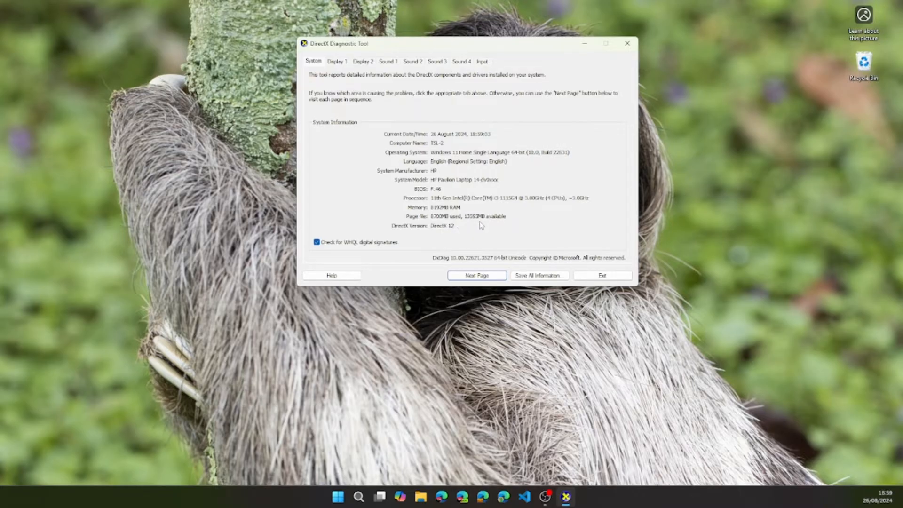
mouse_move(487, 221)
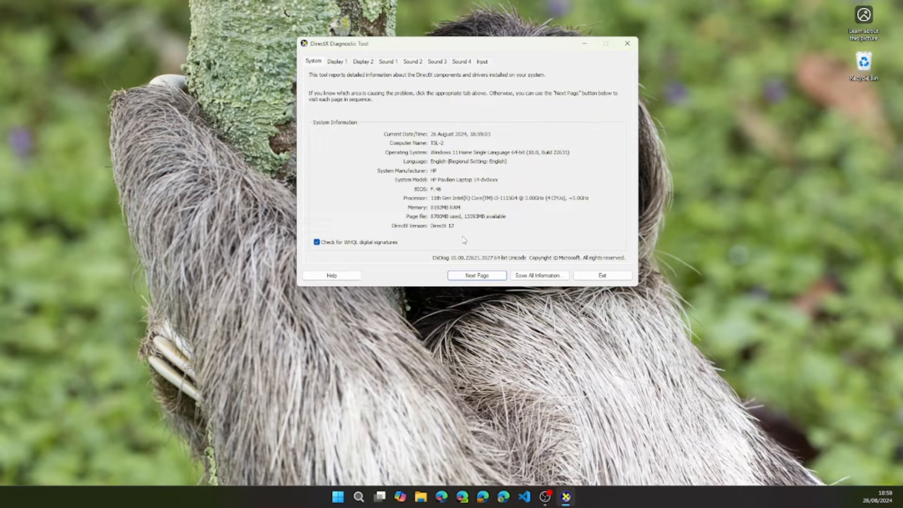
mouse_move(541, 46)
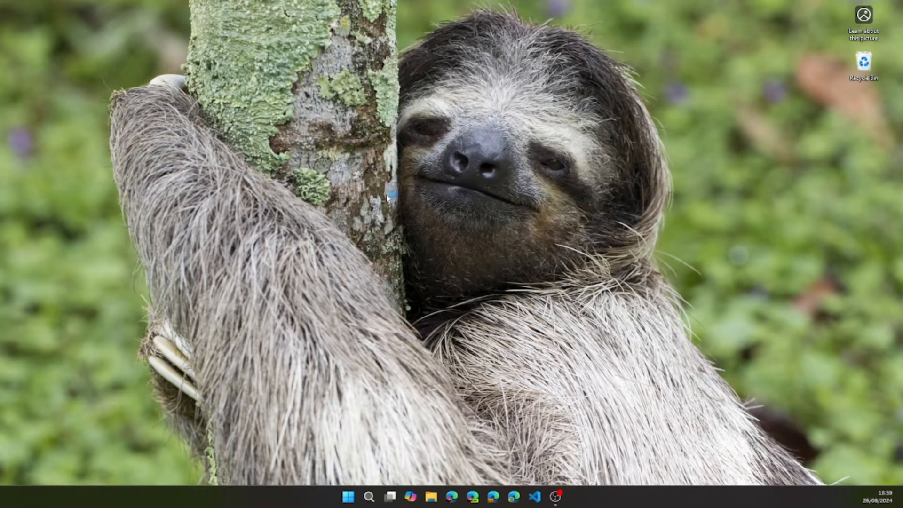
mouse_move(380, 192)
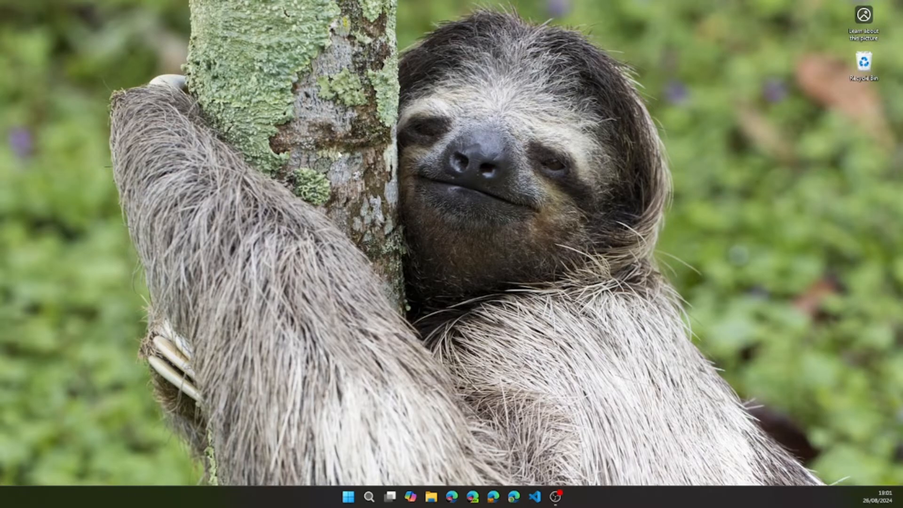
mouse_move(331, 158)
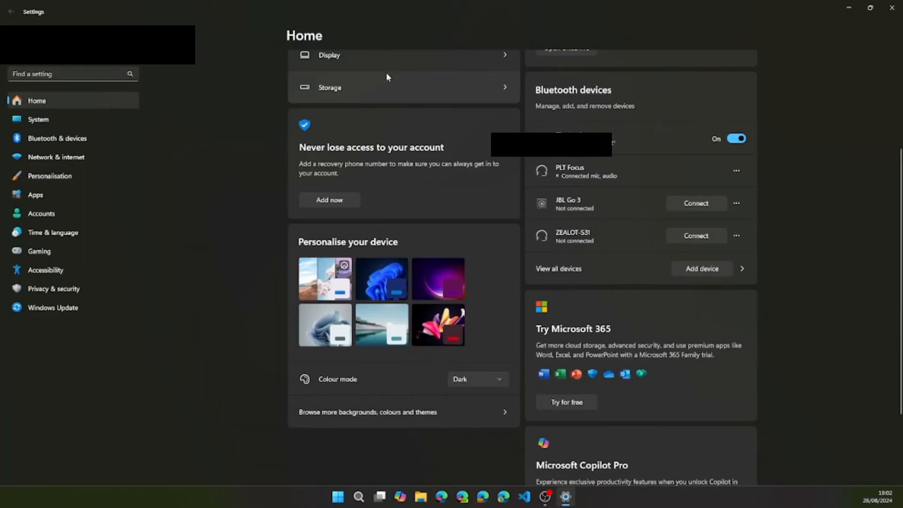
Check Windows Update and its Advanced/Optional updates — system up to date — then close Settings.
click(53, 307)
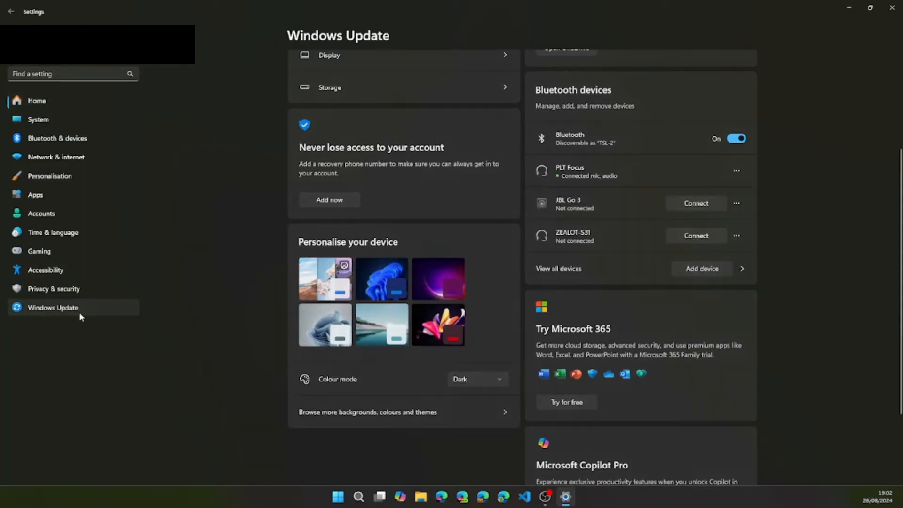
click(52, 307)
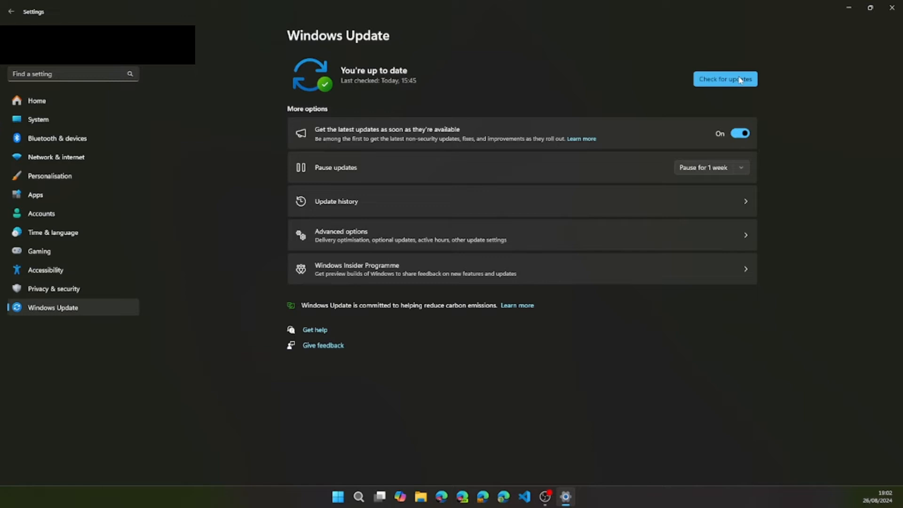
mouse_move(719, 100)
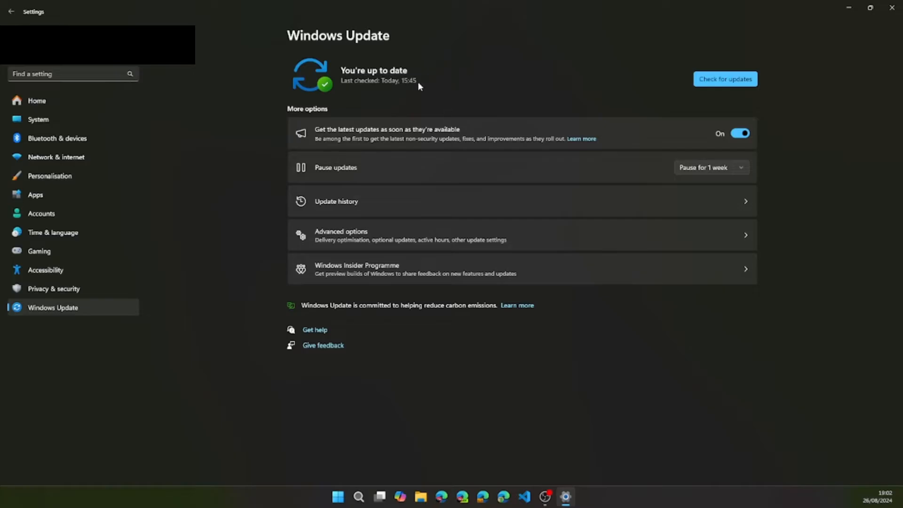
click(341, 236)
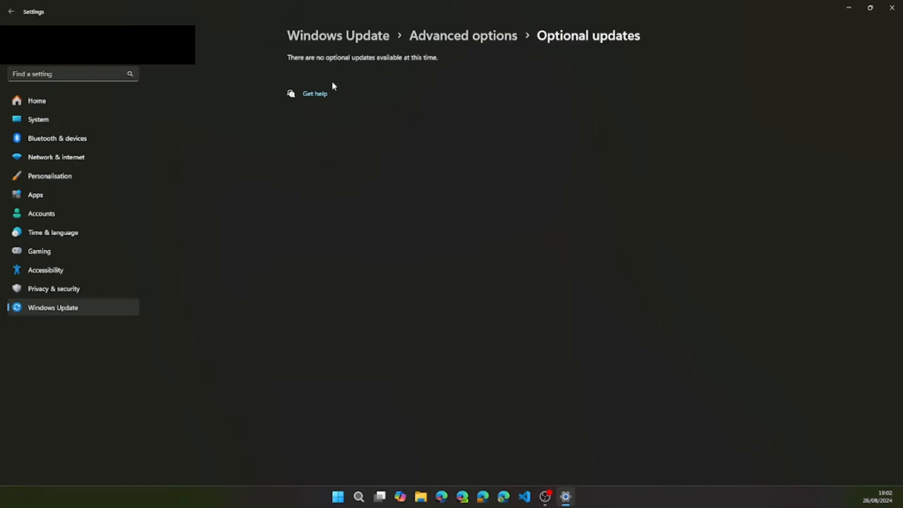
mouse_move(540, 8)
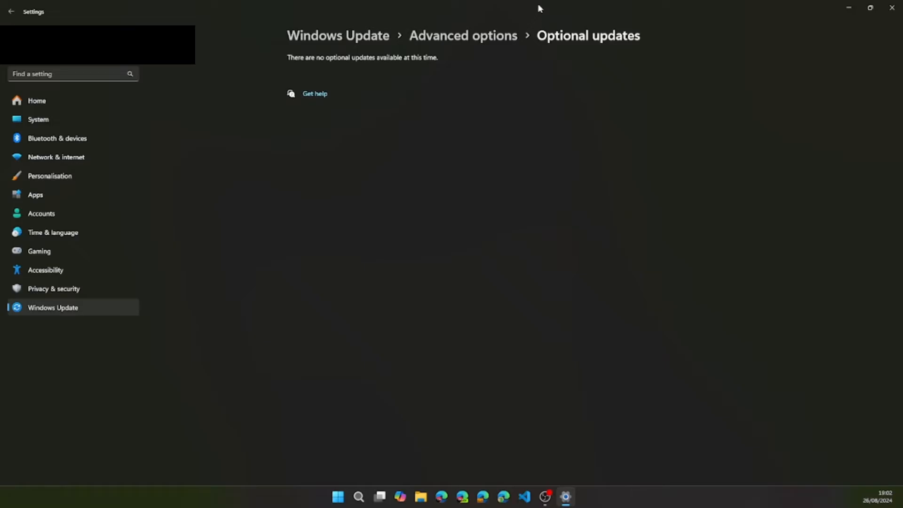
mouse_move(358, 40)
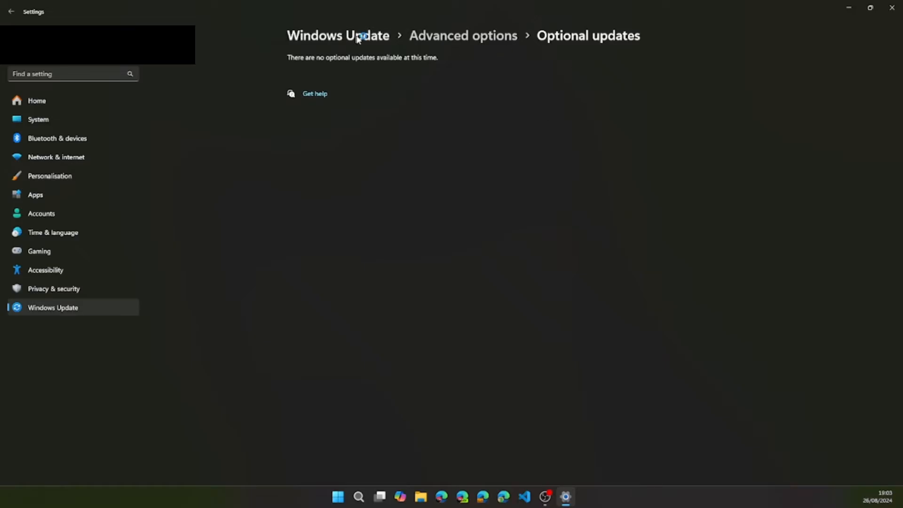
click(891, 8)
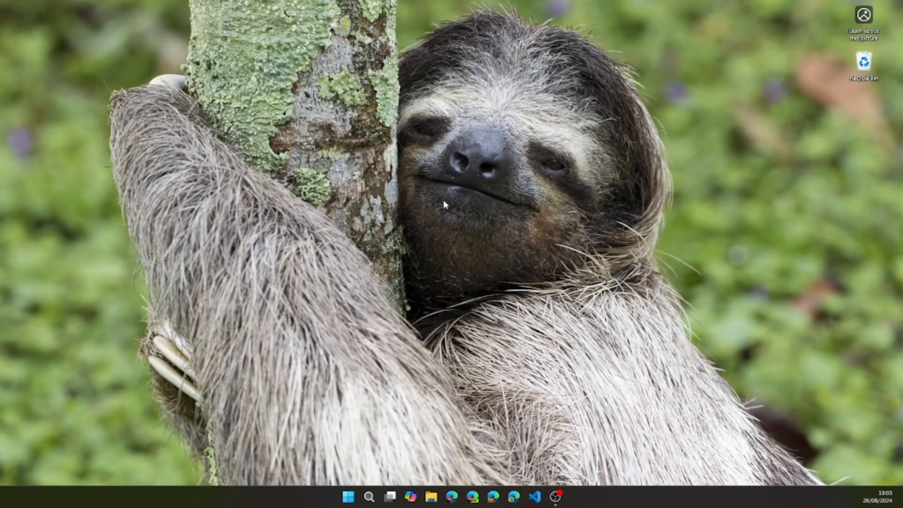
mouse_move(233, 386)
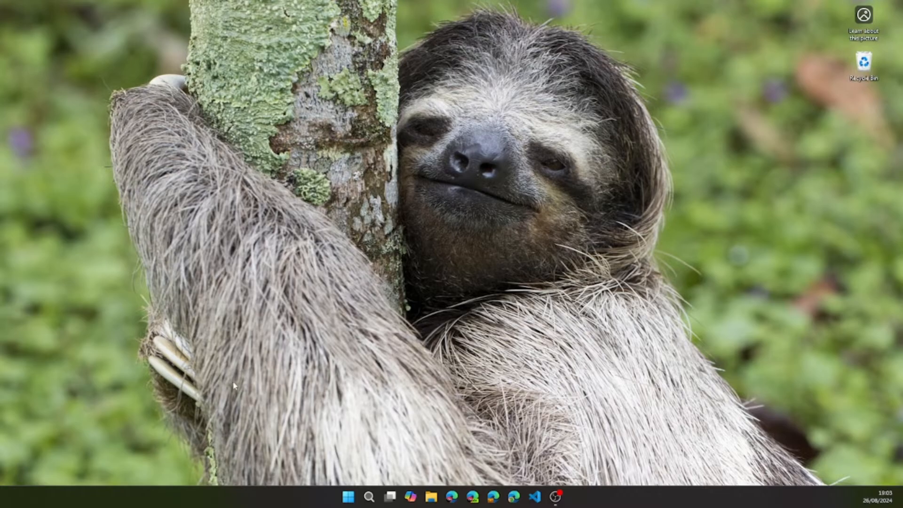
mouse_move(304, 269)
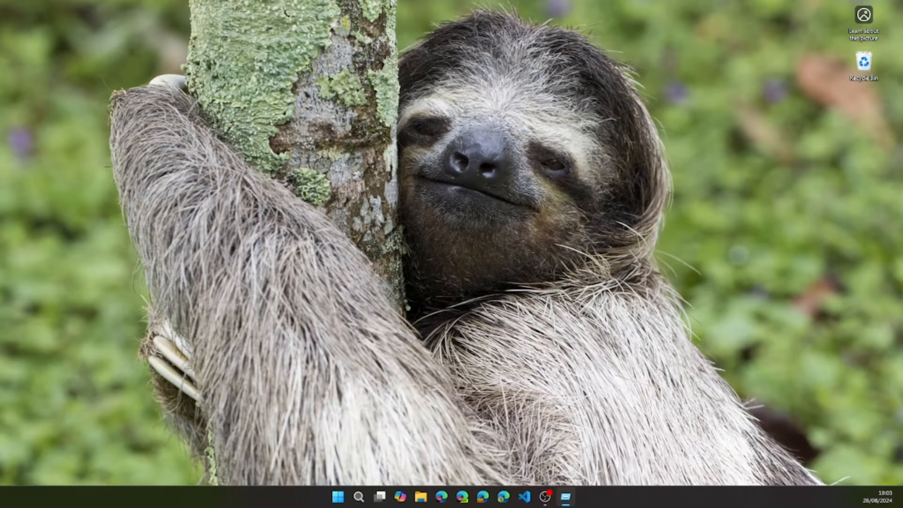
Replace dxdiag with devmgmt.msc from the Run history and launch Device Manager.
text(dxdiag)
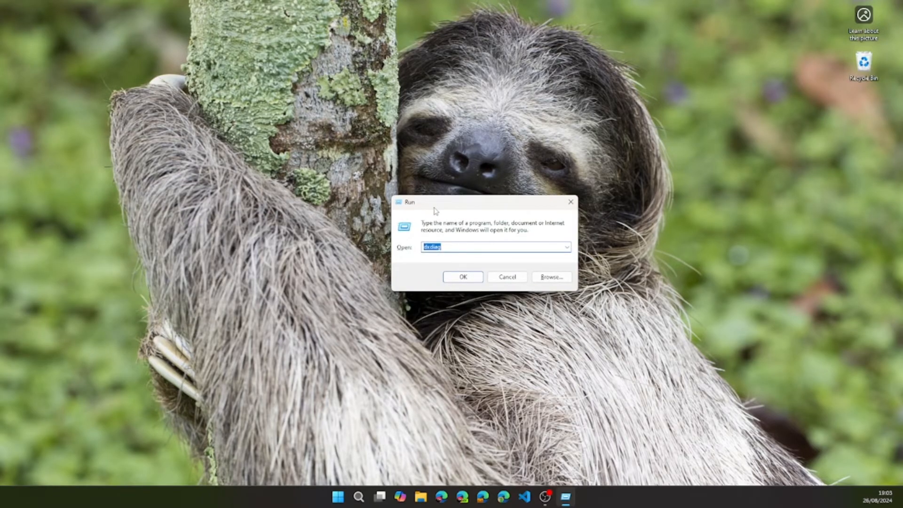
click(566, 246)
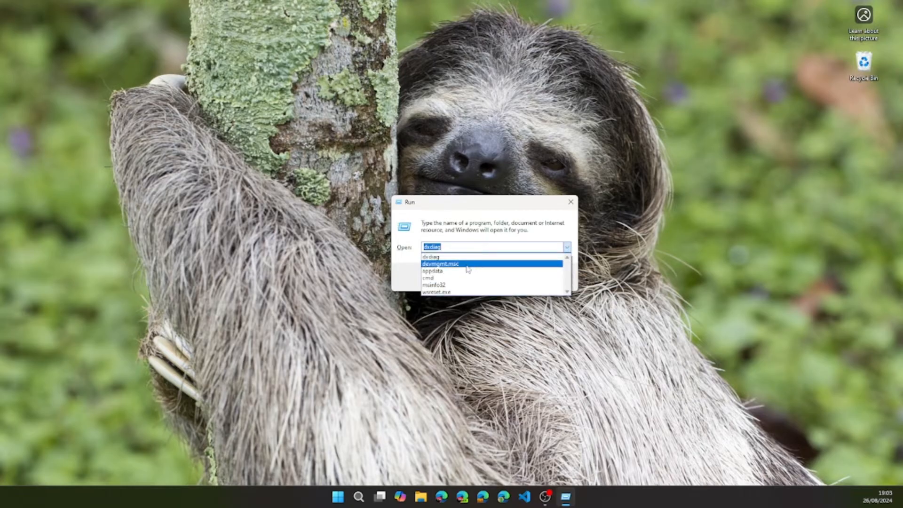
click(445, 264)
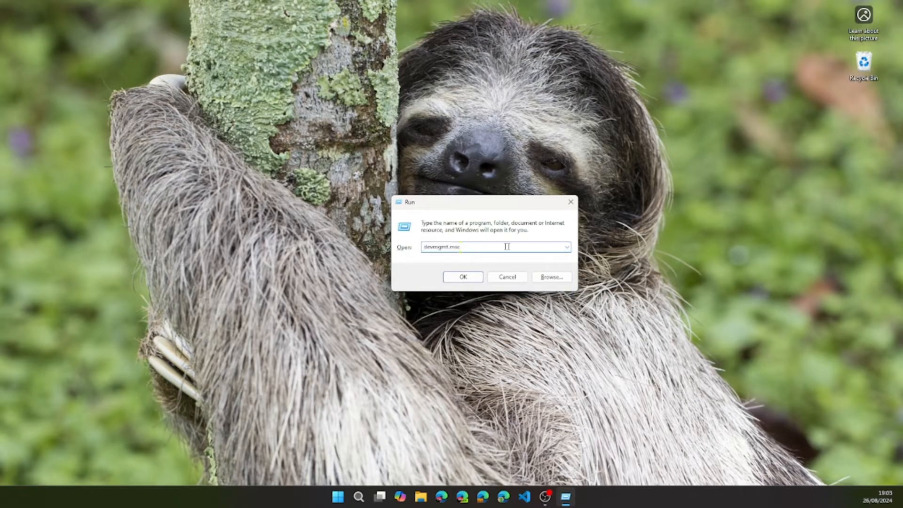
click(564, 247)
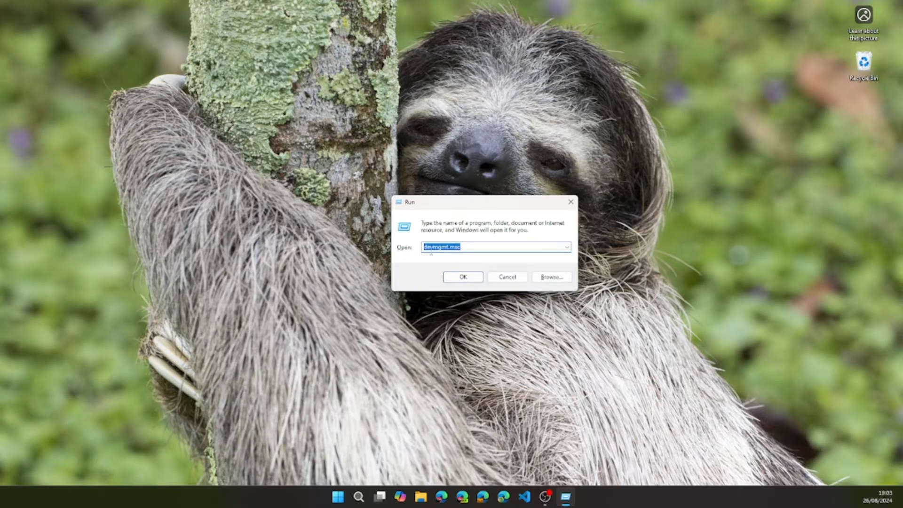
mouse_move(459, 258)
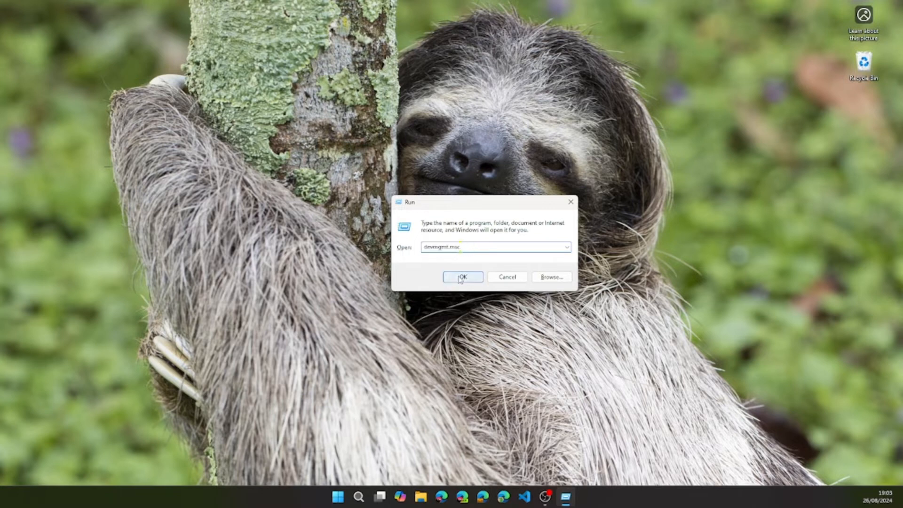
click(463, 277)
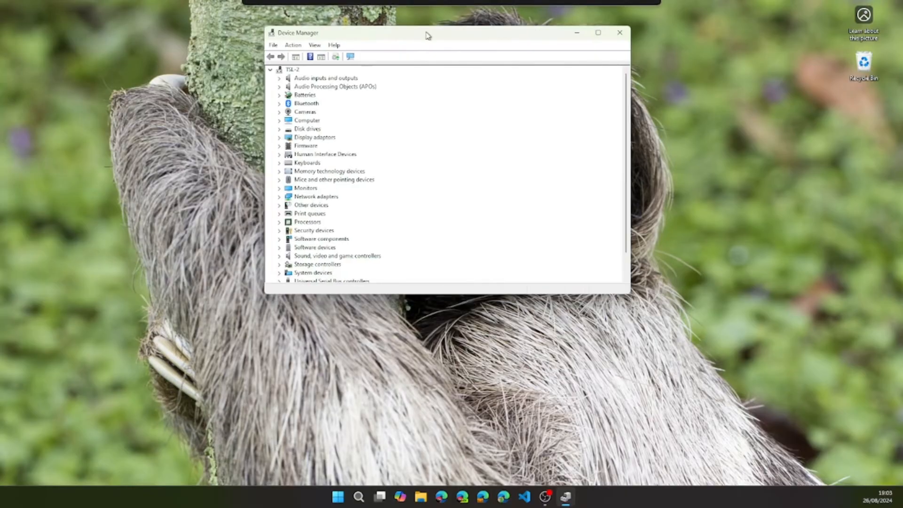
Expand Display adaptors and bring up the driver actions for Intel(R) UHD Graphics.
drag(426, 32, 417, 52)
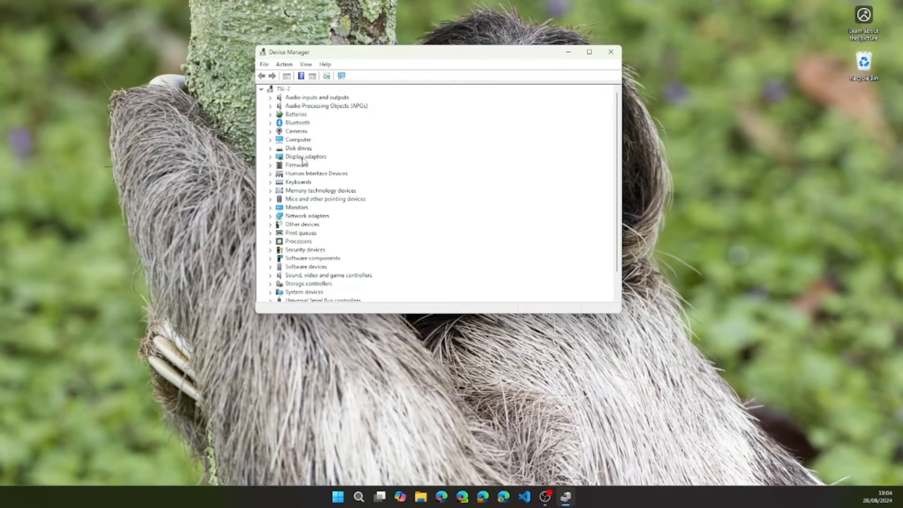
click(306, 157)
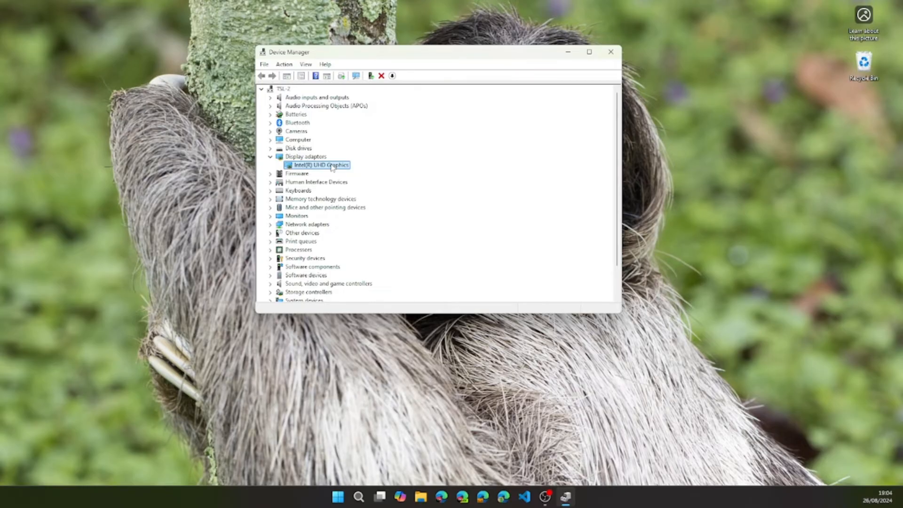
right_click(320, 164)
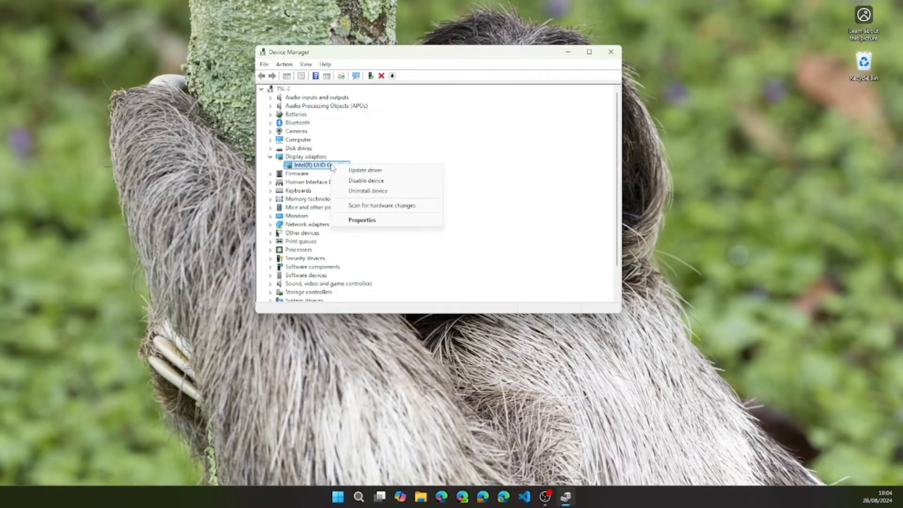
mouse_move(357, 170)
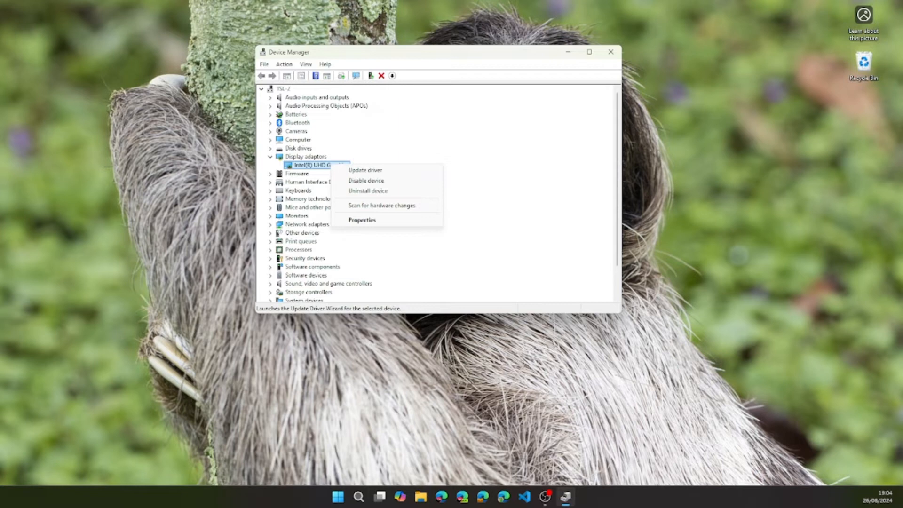
click(610, 51)
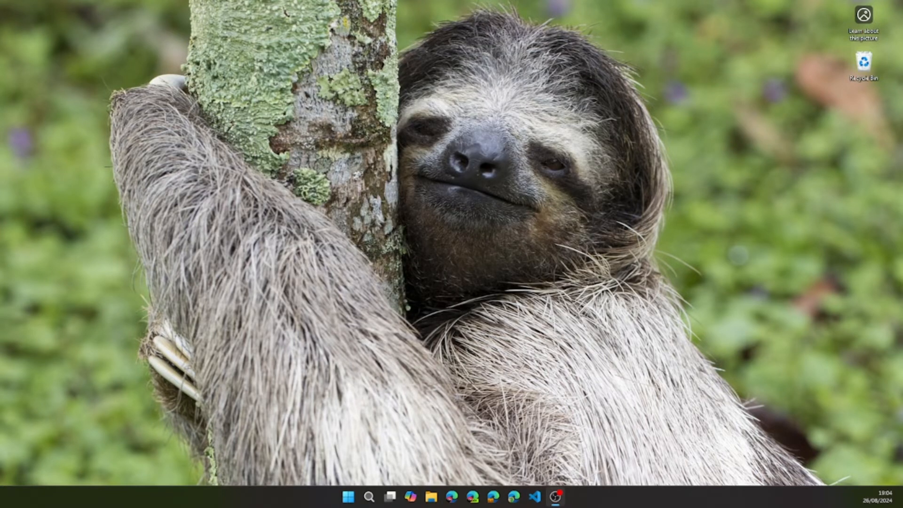
mouse_move(3, 241)
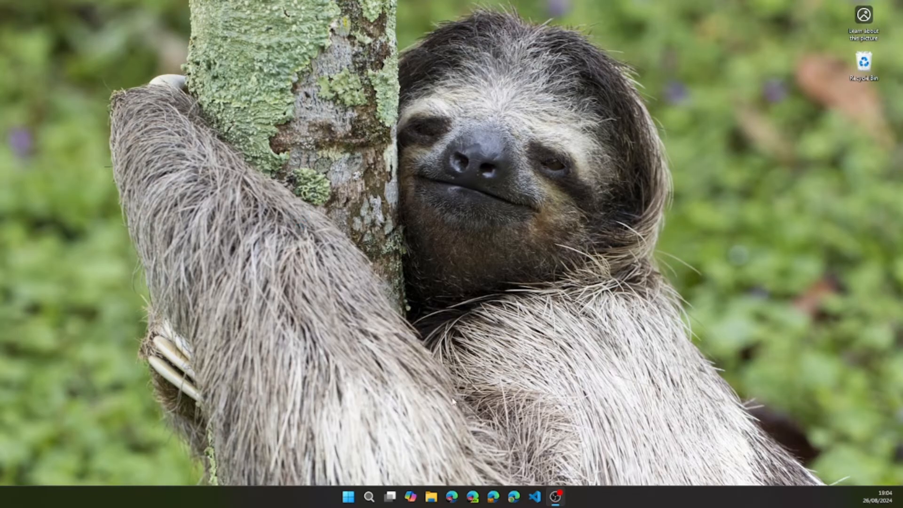
mouse_move(482, 434)
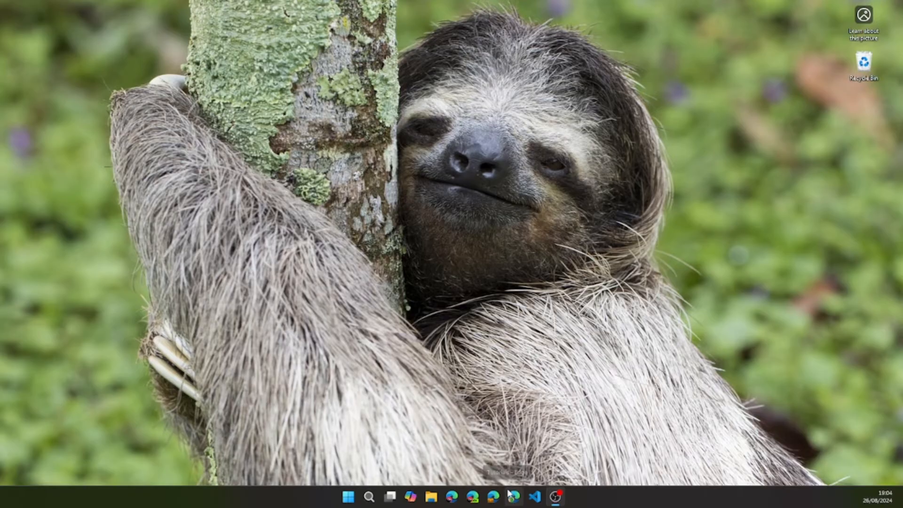
Search Bing in Edge for AMD driver downloads and open amd.com's Drivers and Support page.
click(516, 497)
text(AMD sum)
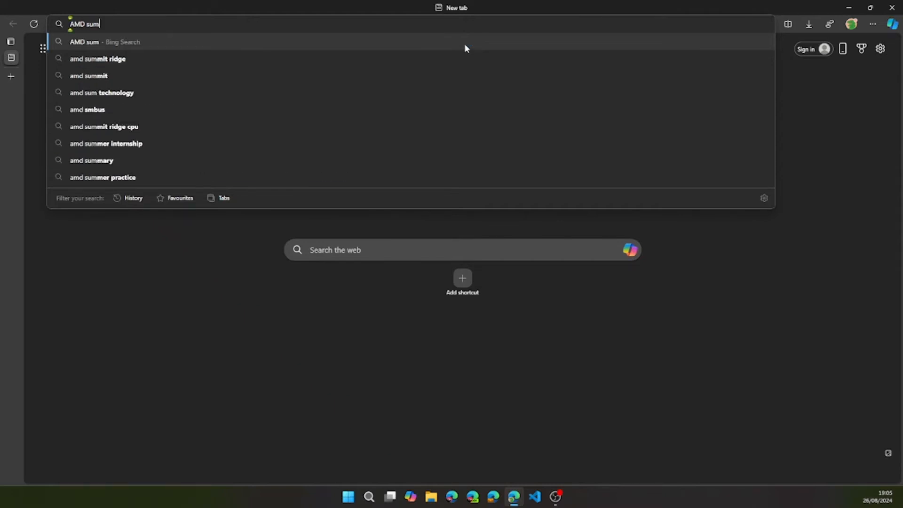
key(Backspace)
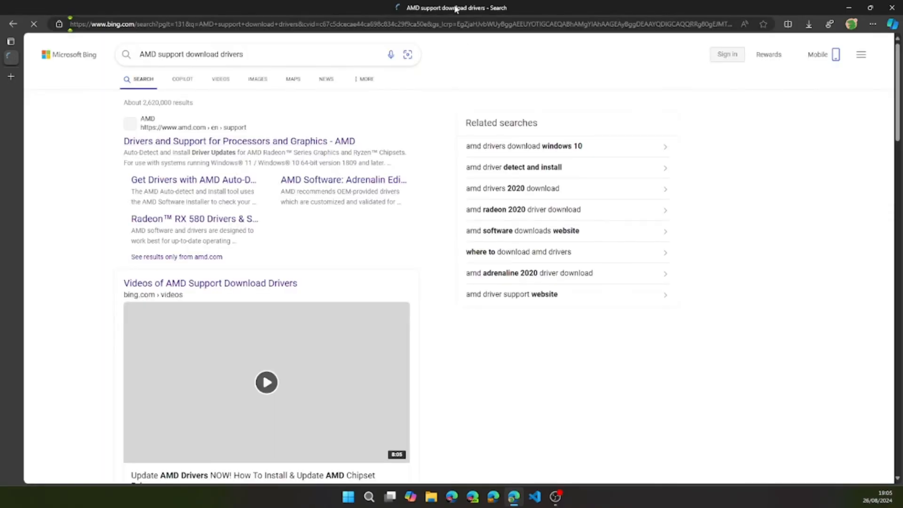
click(237, 142)
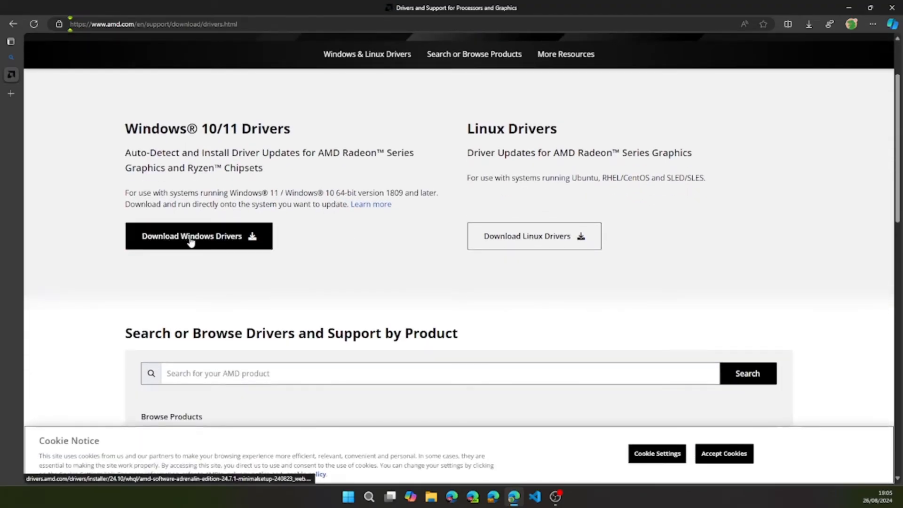
Scroll the AMD page down to the browse-by-product section and driver resource links.
scroll(down, 3)
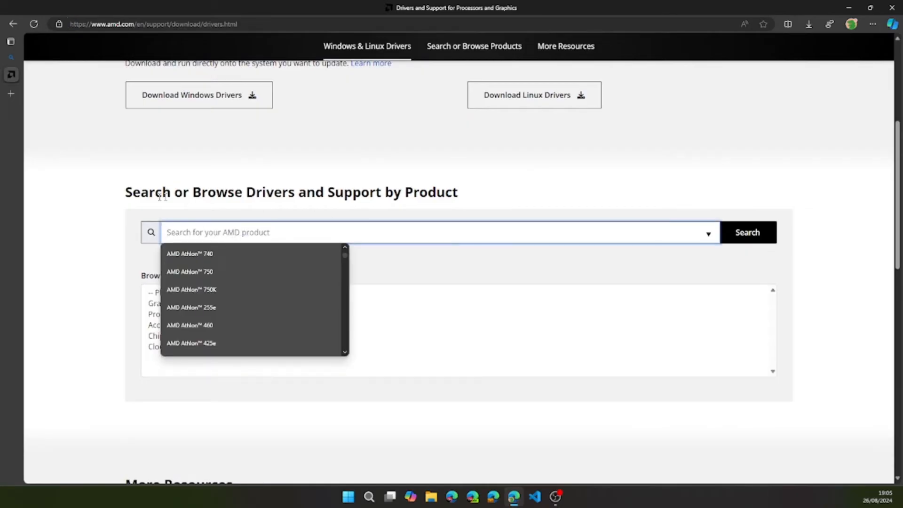
scroll(down, 3)
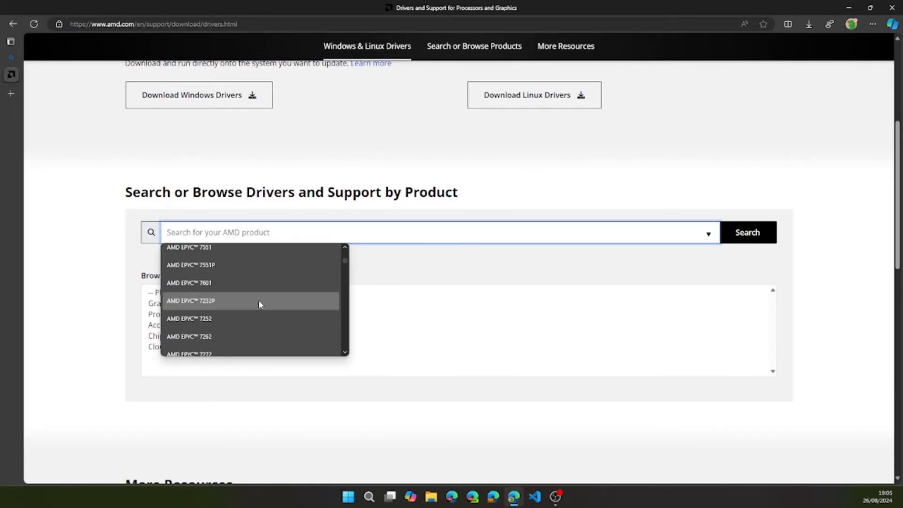
scroll(down, 3)
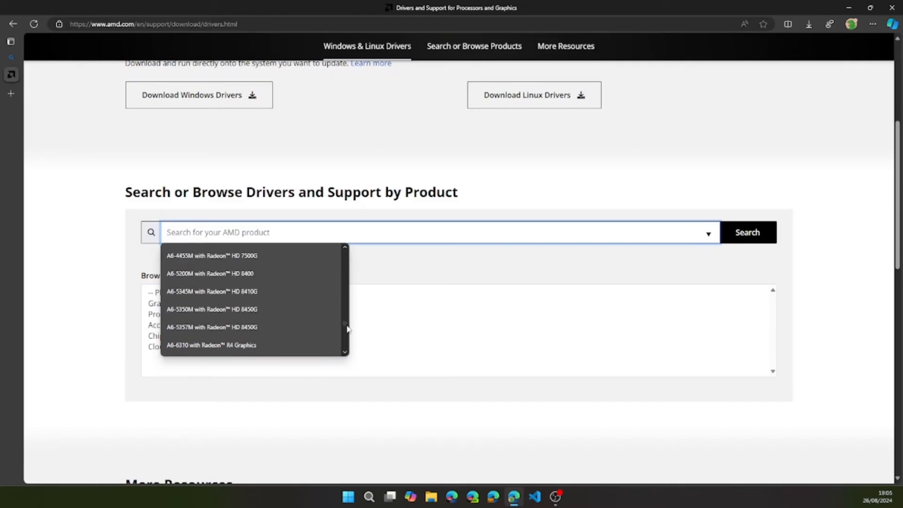
click(434, 224)
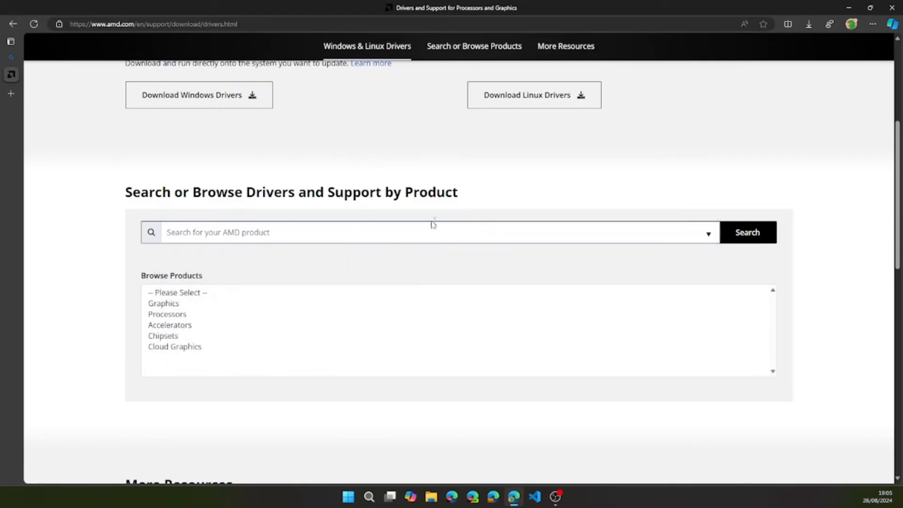
scroll(down, 3)
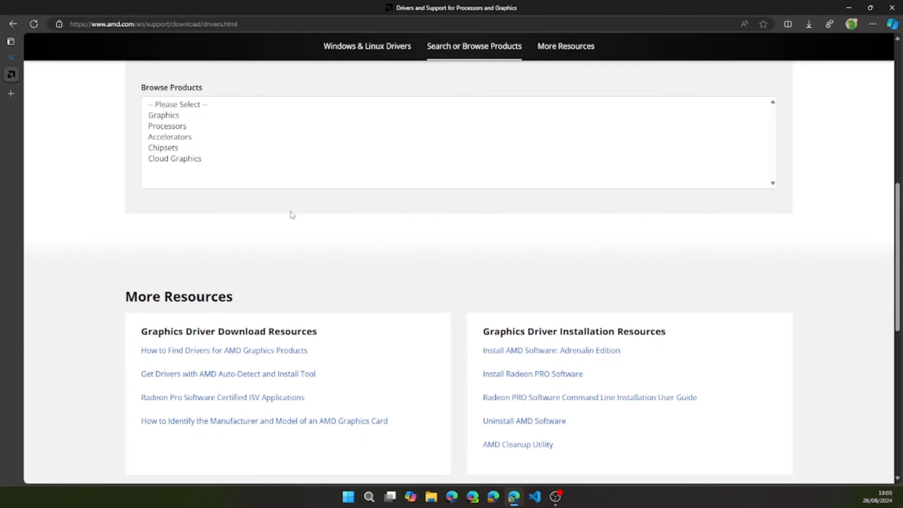
mouse_move(443, 146)
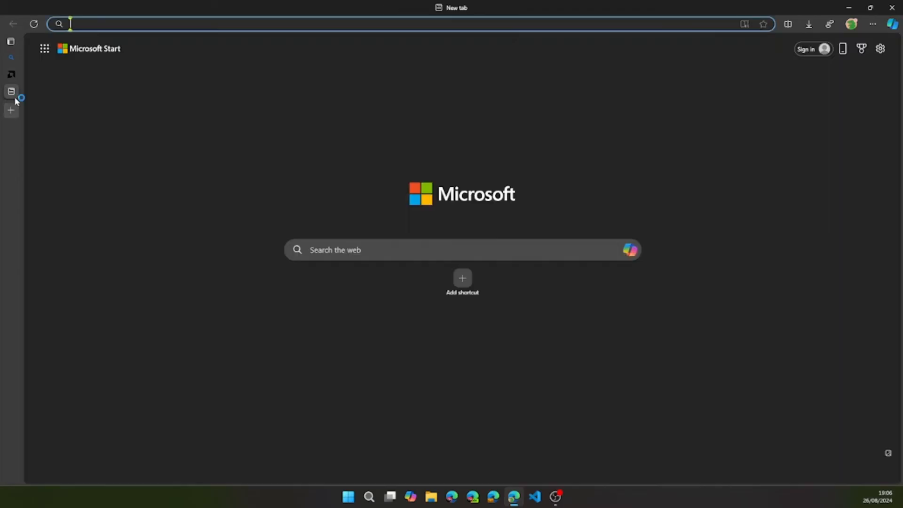
Open NVIDIA's driver page, set manual search to GeForce RTX 4090 Laptop GPU, then start a blank tab.
text(nvidia drivers)
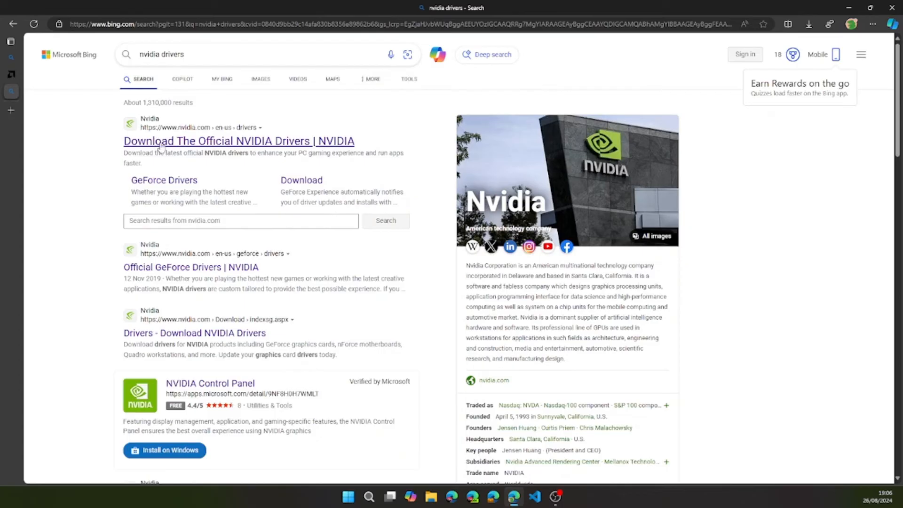
click(245, 142)
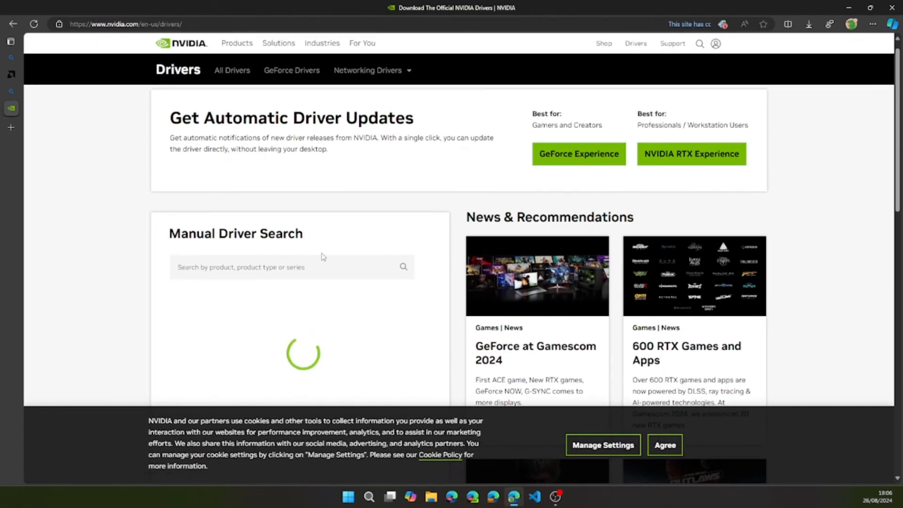
click(310, 254)
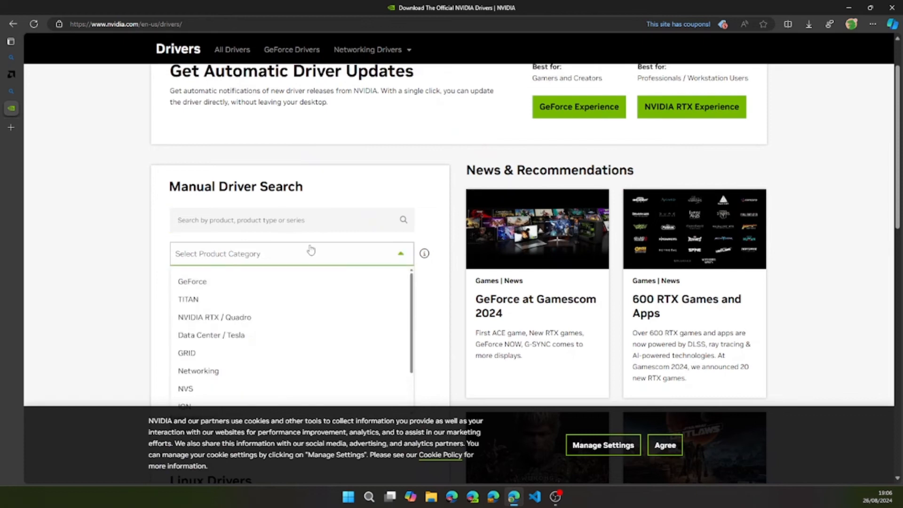
scroll(down, 3)
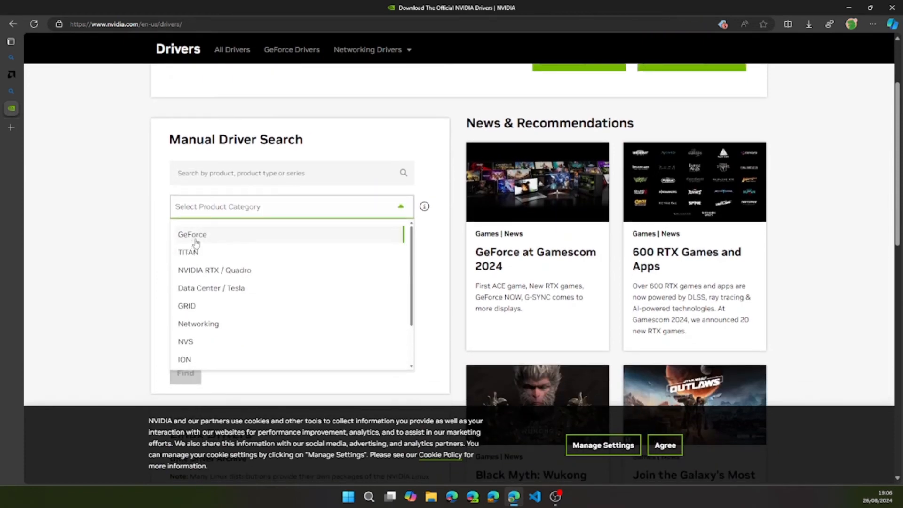
click(192, 235)
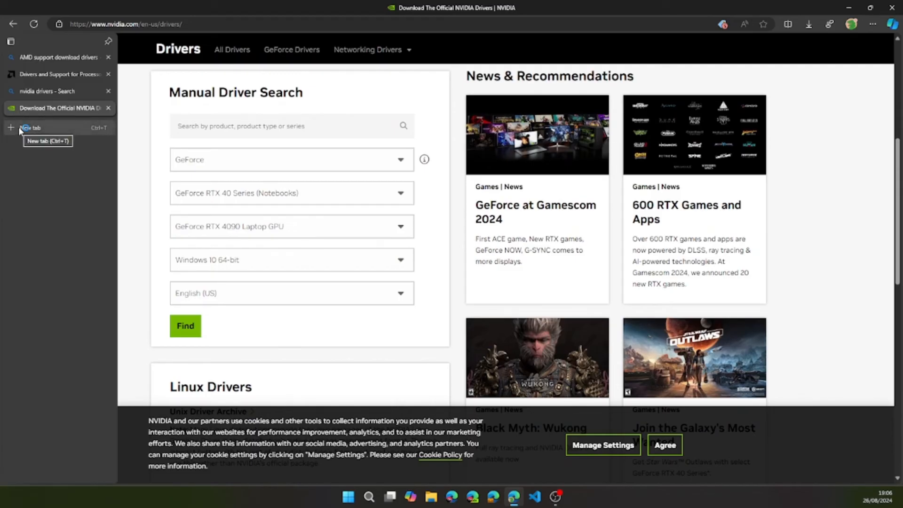
click(28, 128)
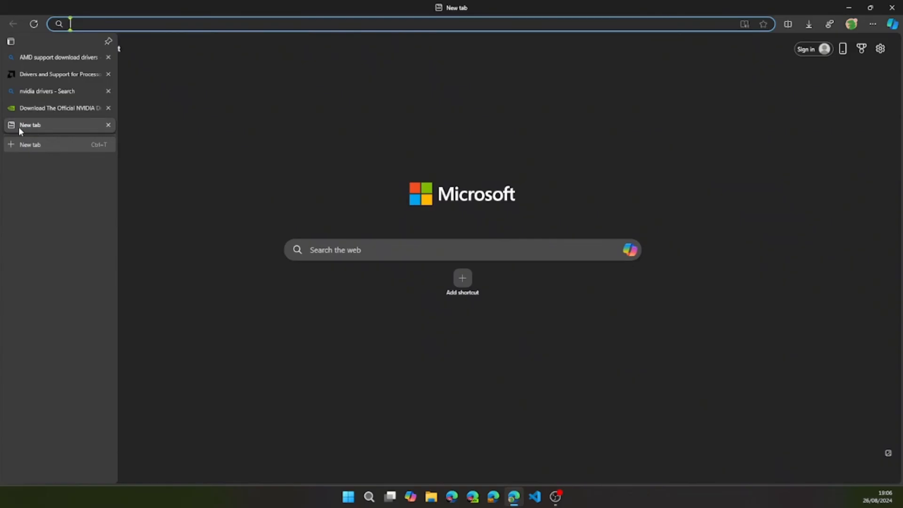
Search Bing for intel download center and open Intel's Download Drivers & Software page.
text(ic)
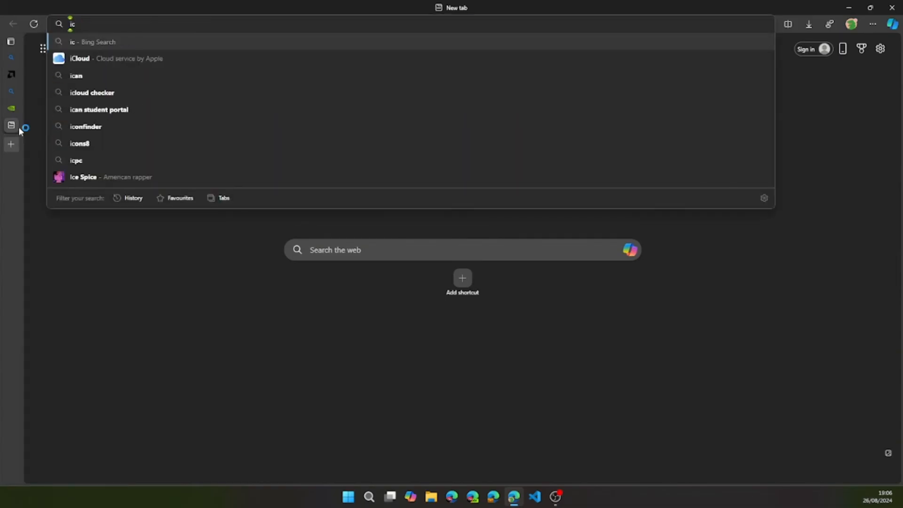
text(ntl)
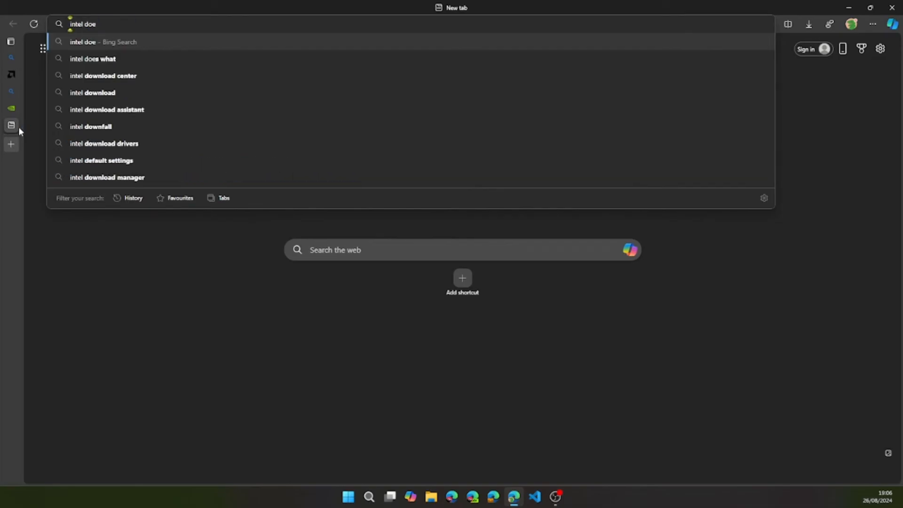
click(103, 76)
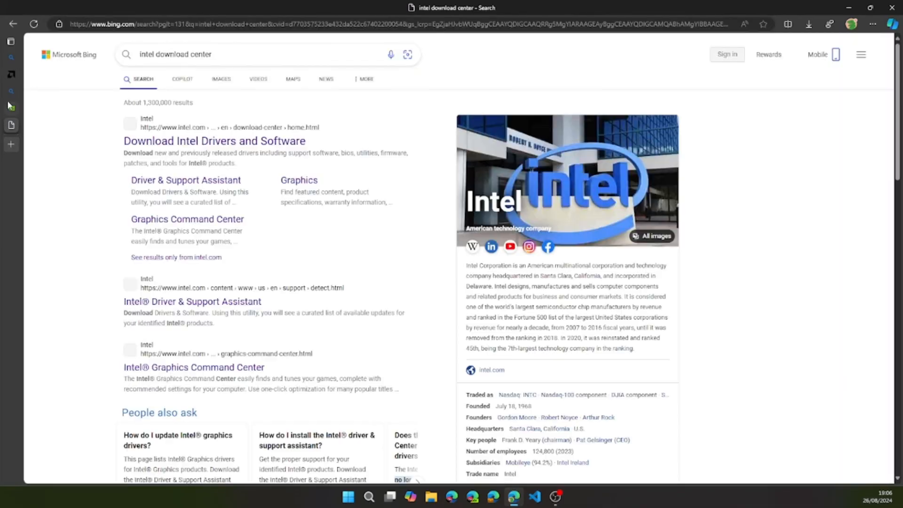
mouse_move(235, 142)
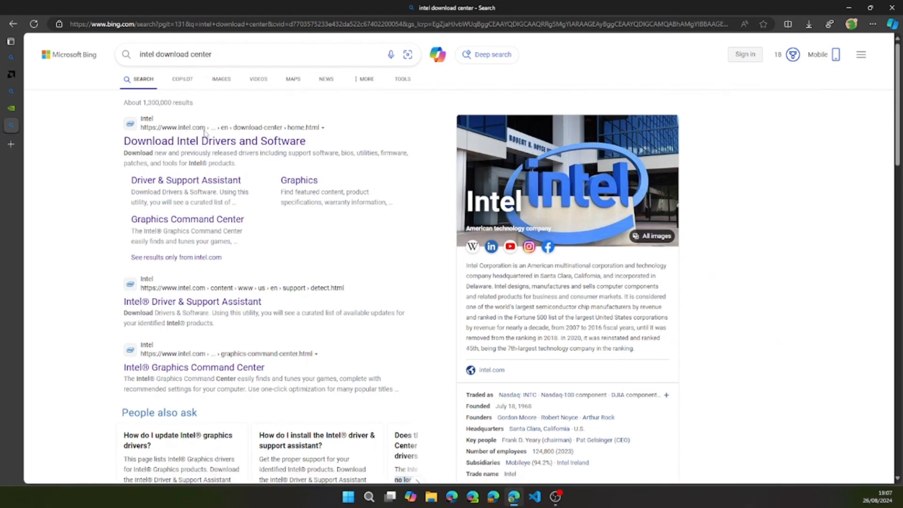
click(214, 141)
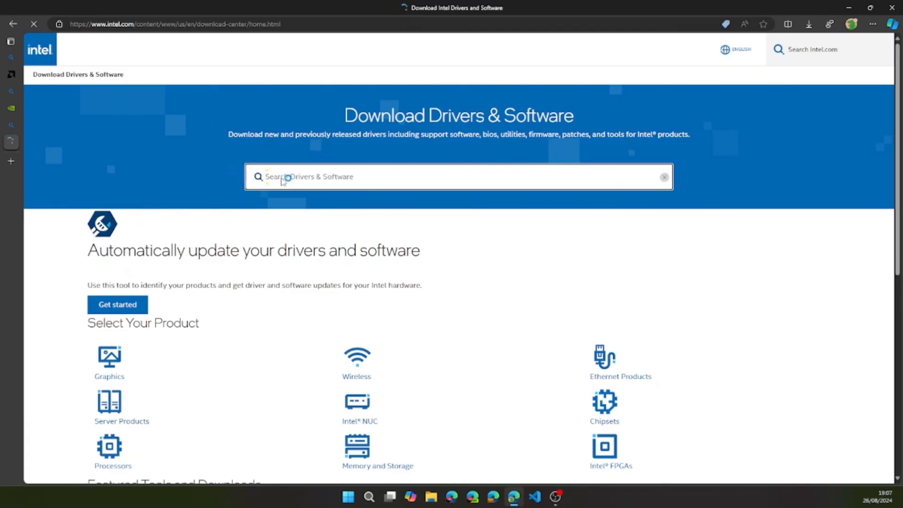
Search Intel's page for uhd, then arc, listing Arc graphics driver suggestions.
text(uhd)
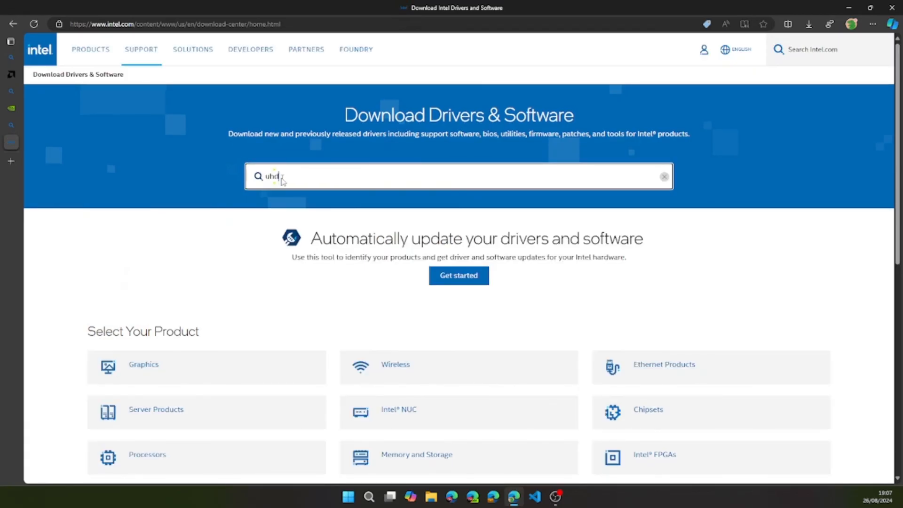
click(278, 177)
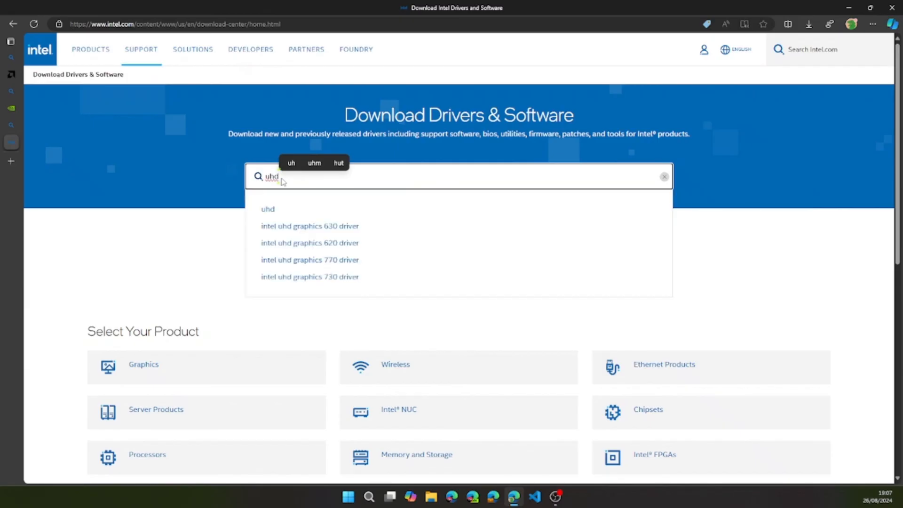
mouse_move(316, 239)
text(a)
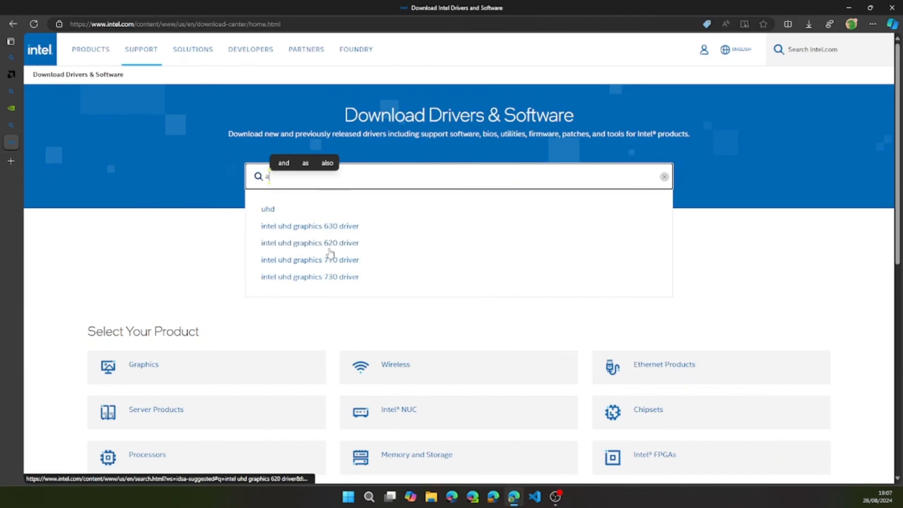
text(rc)
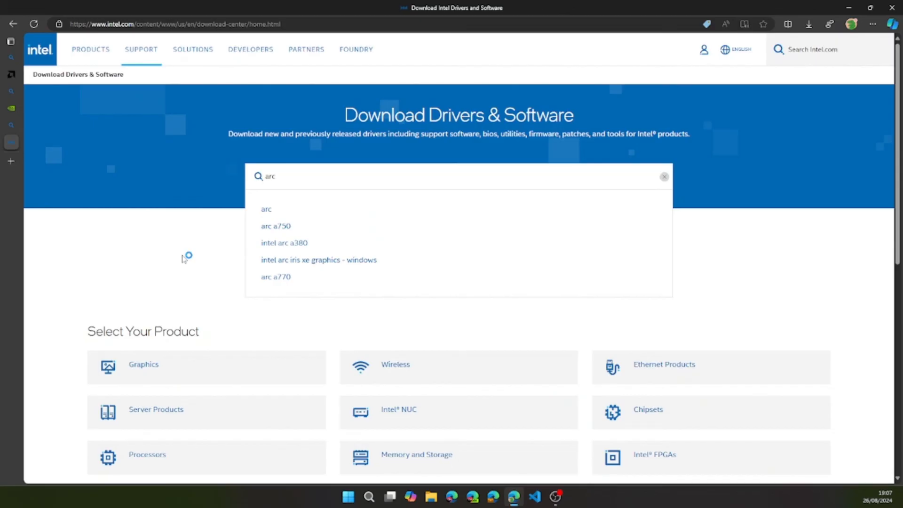
mouse_move(183, 259)
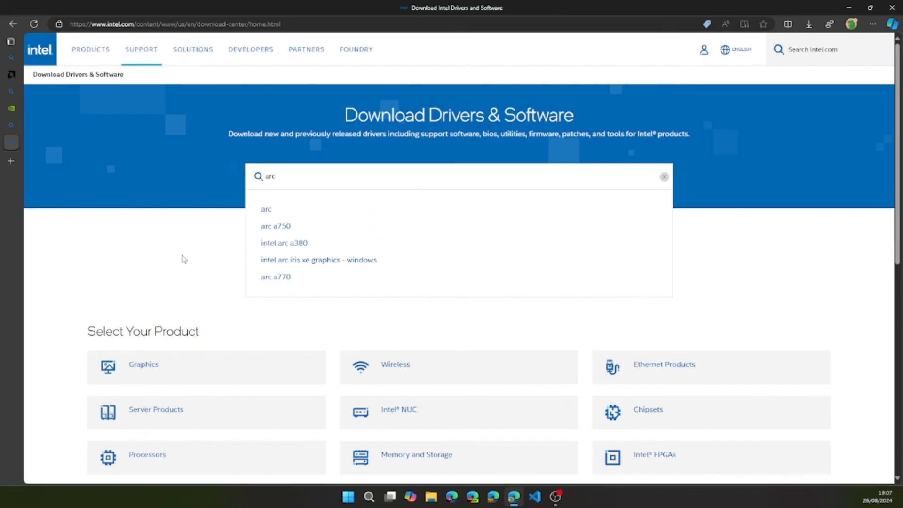